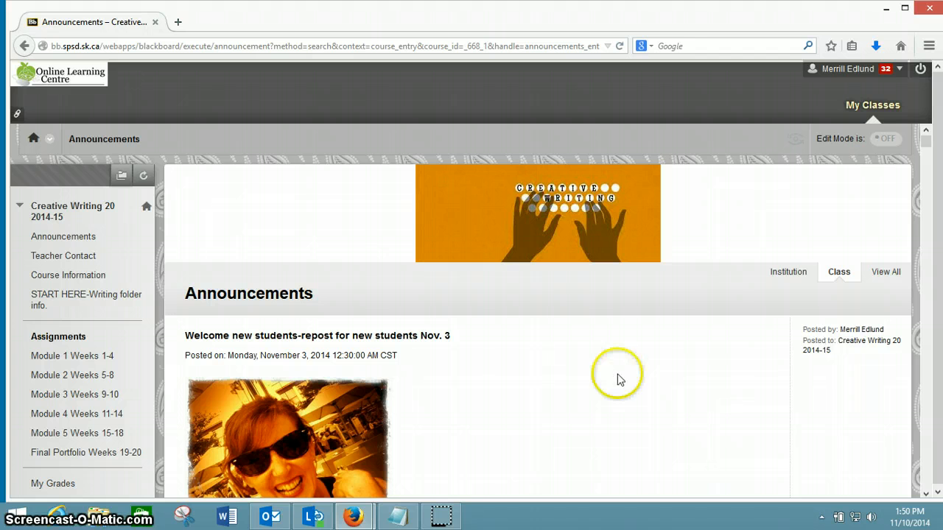
mouse_move(445, 515)
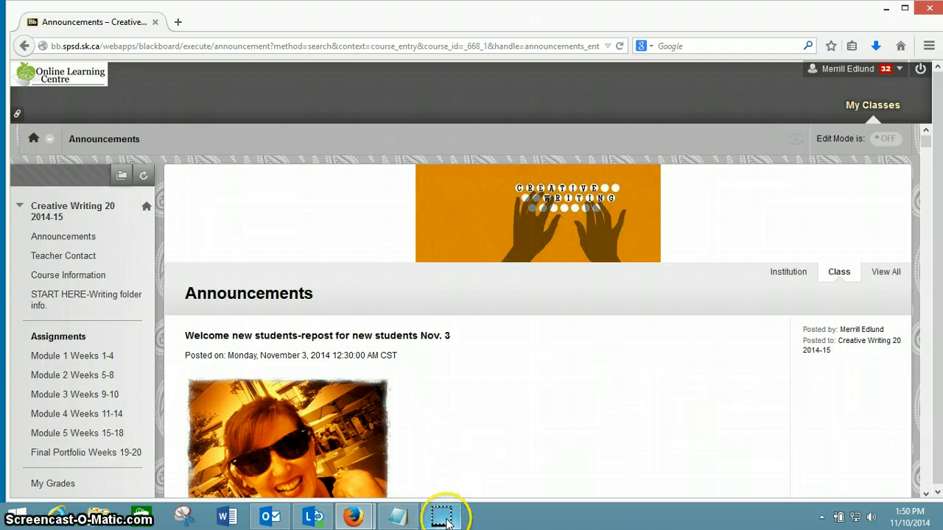